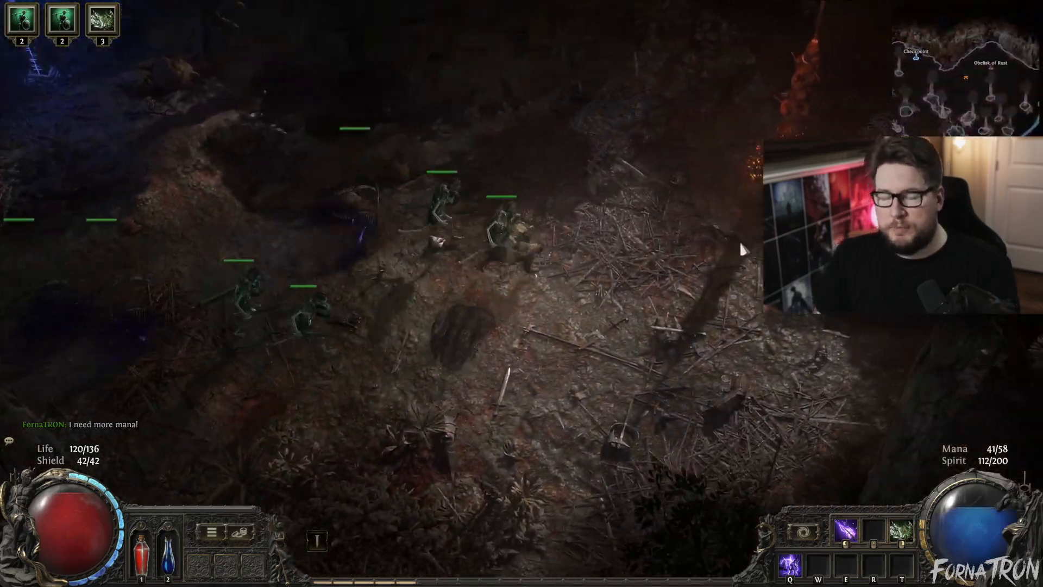
Step: Switch to the browser and search Amazon for 'elgato hd60x'
key(alt+tab)
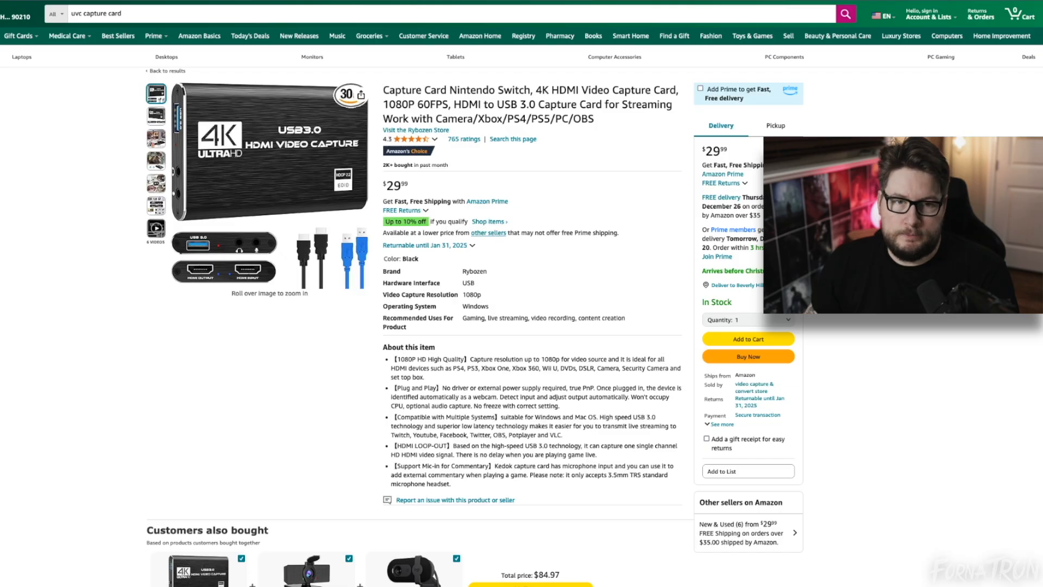
text(elgato hd60x)
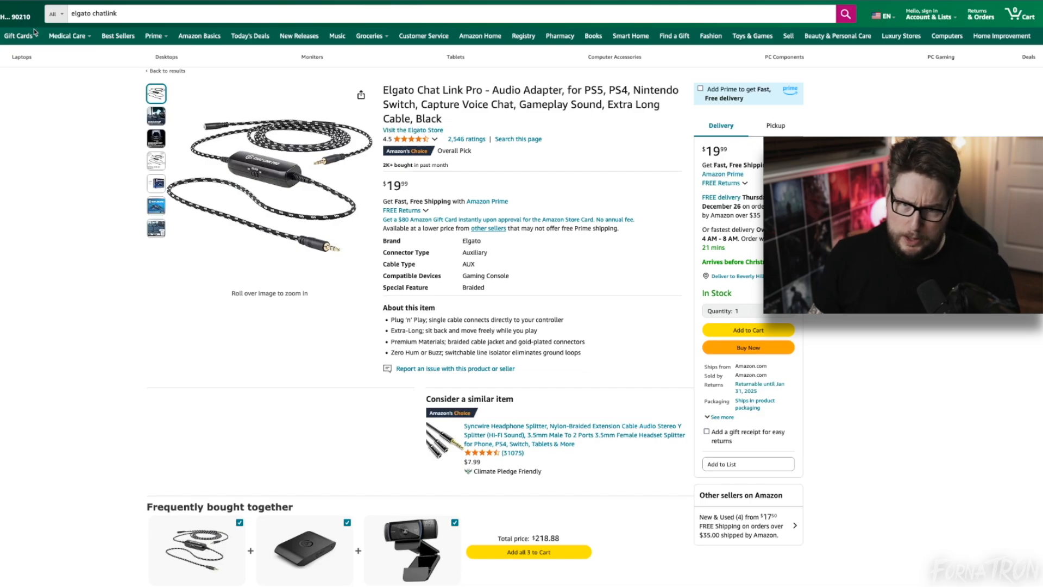
mouse_move(51, 398)
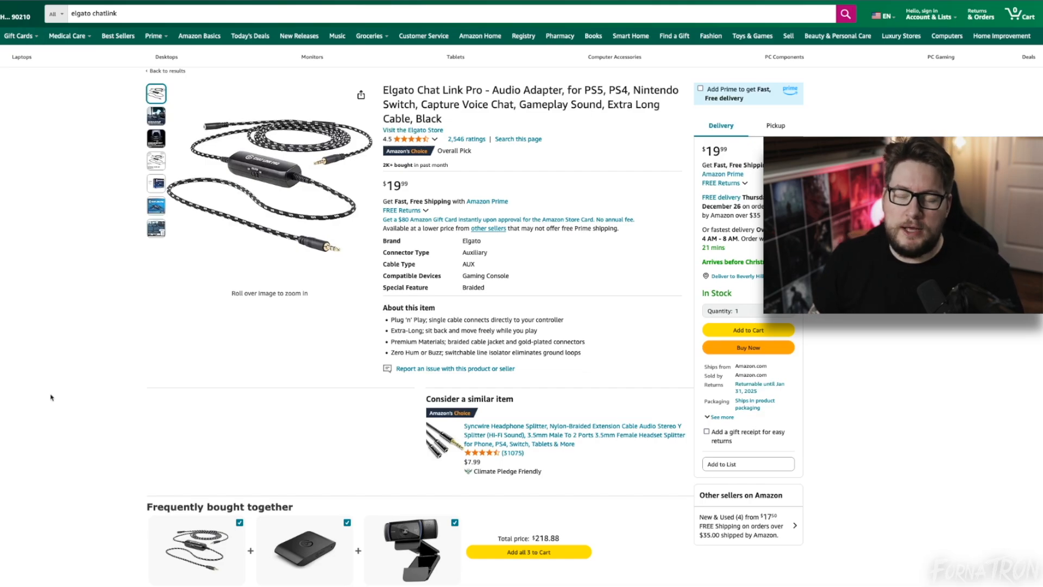